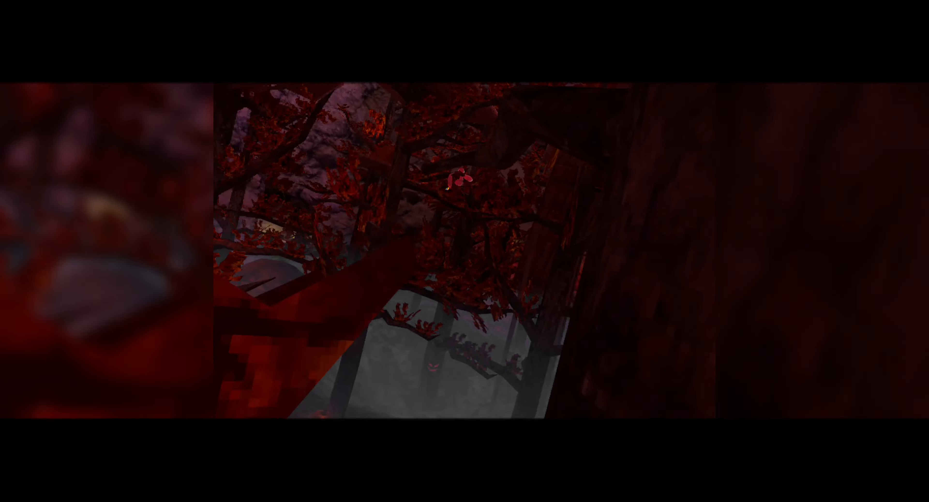
mouse_move(464, 251)
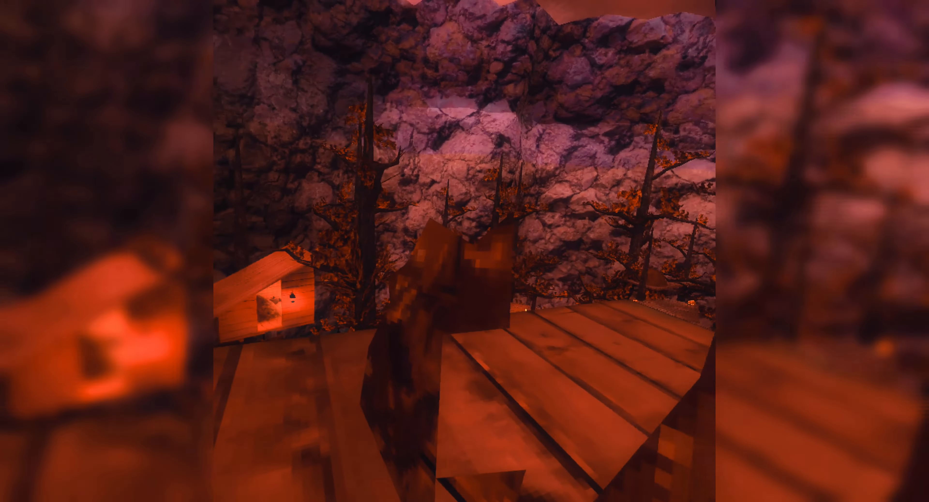
mouse_move(464, 251)
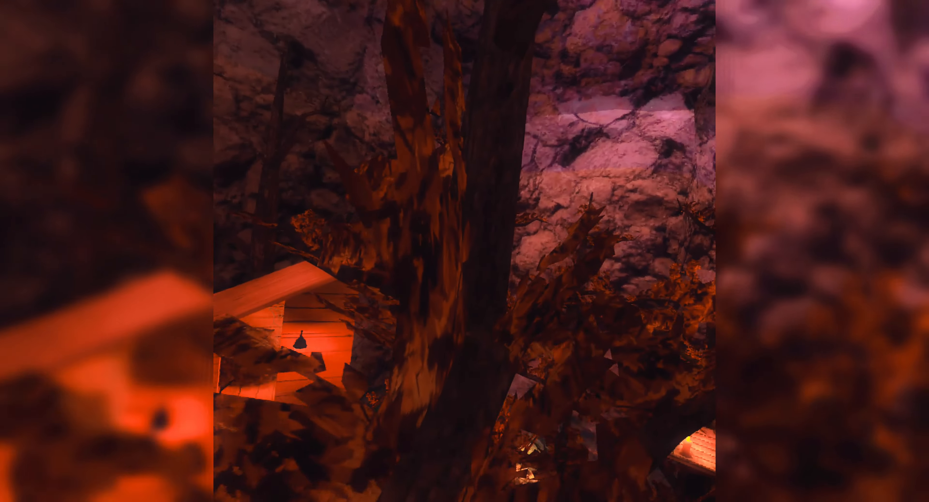